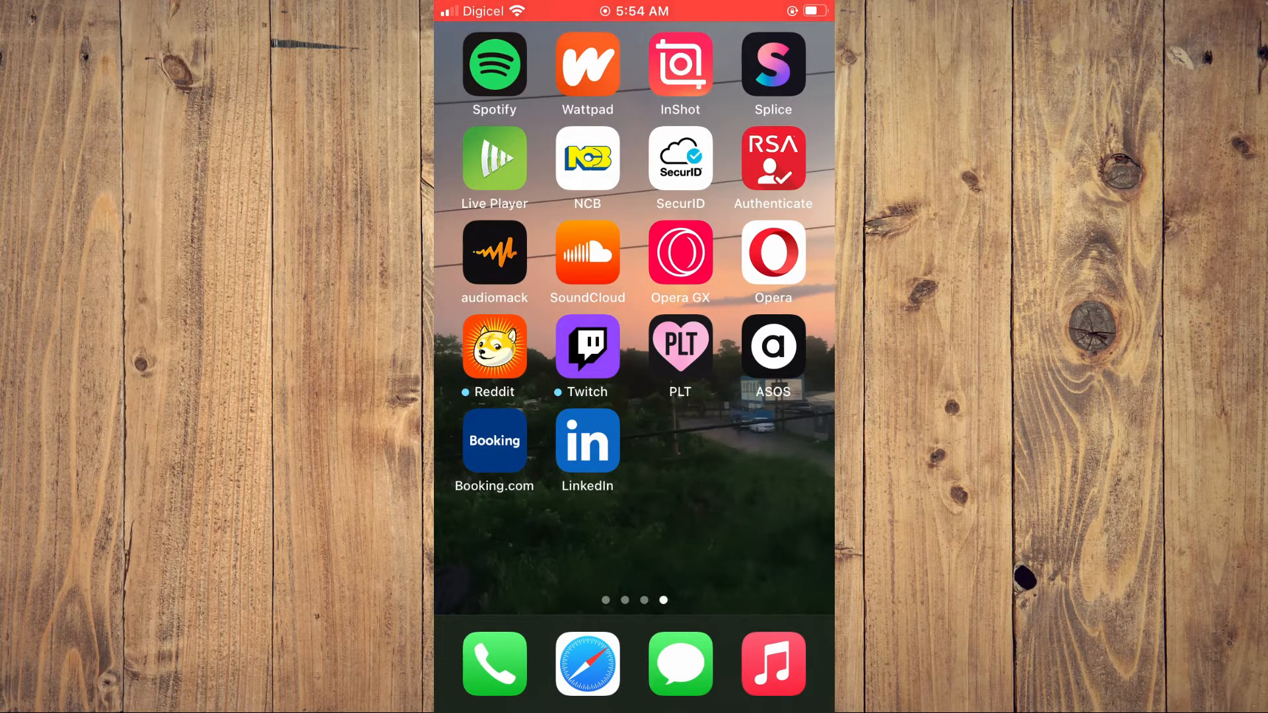
Launch LinkedIn and open the account side panel from the profile avatar
left_click(587, 440)
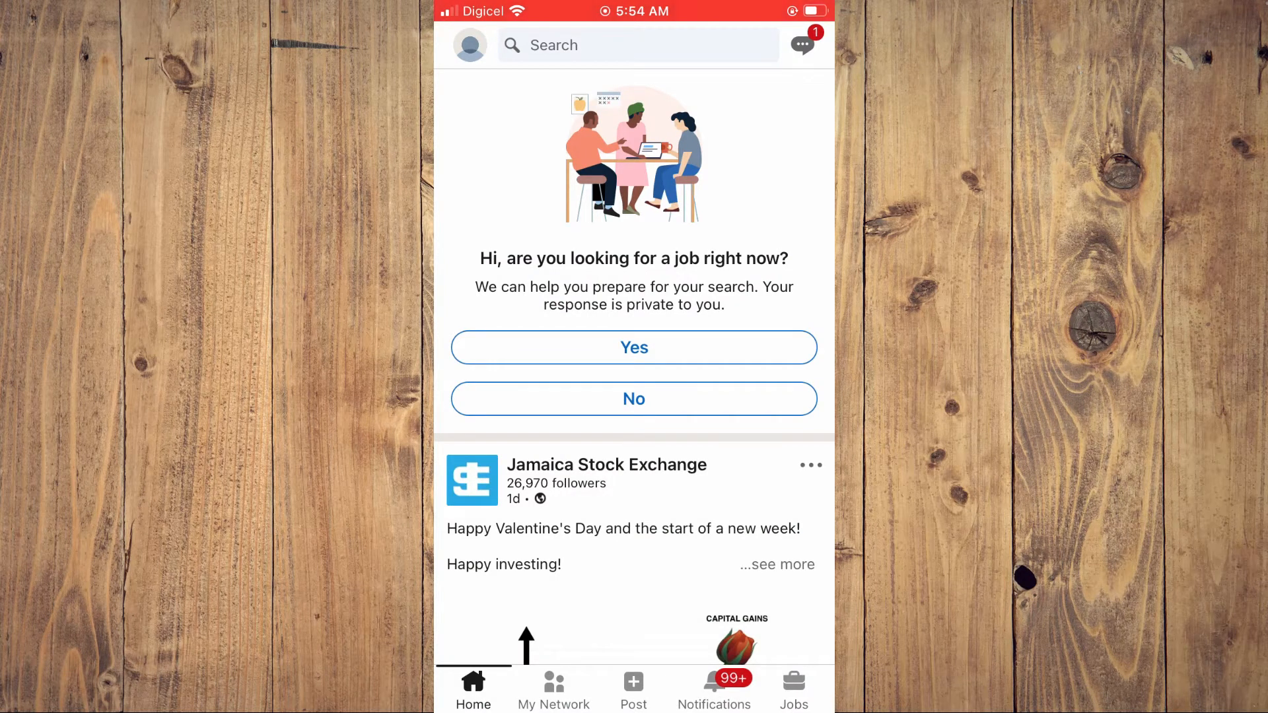
left_click(469, 44)
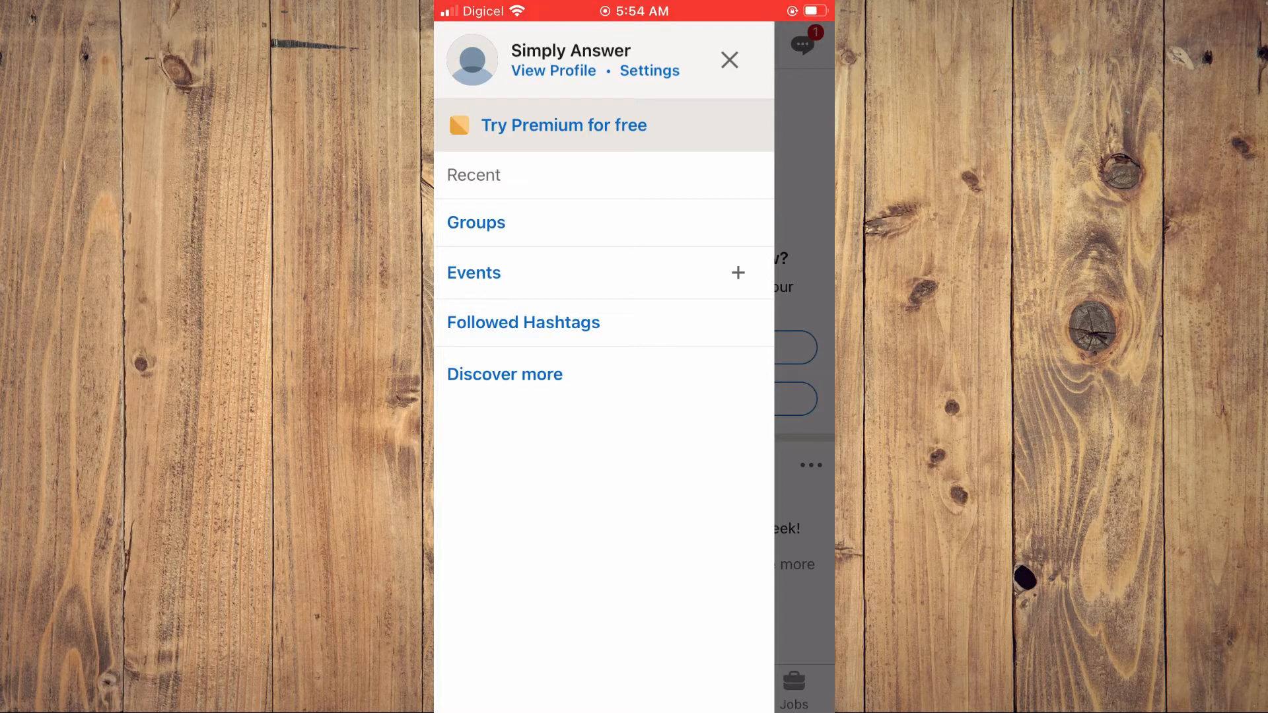
Open your profile, show the ••• sharing options, and view its Contact info
left_click(553, 71)
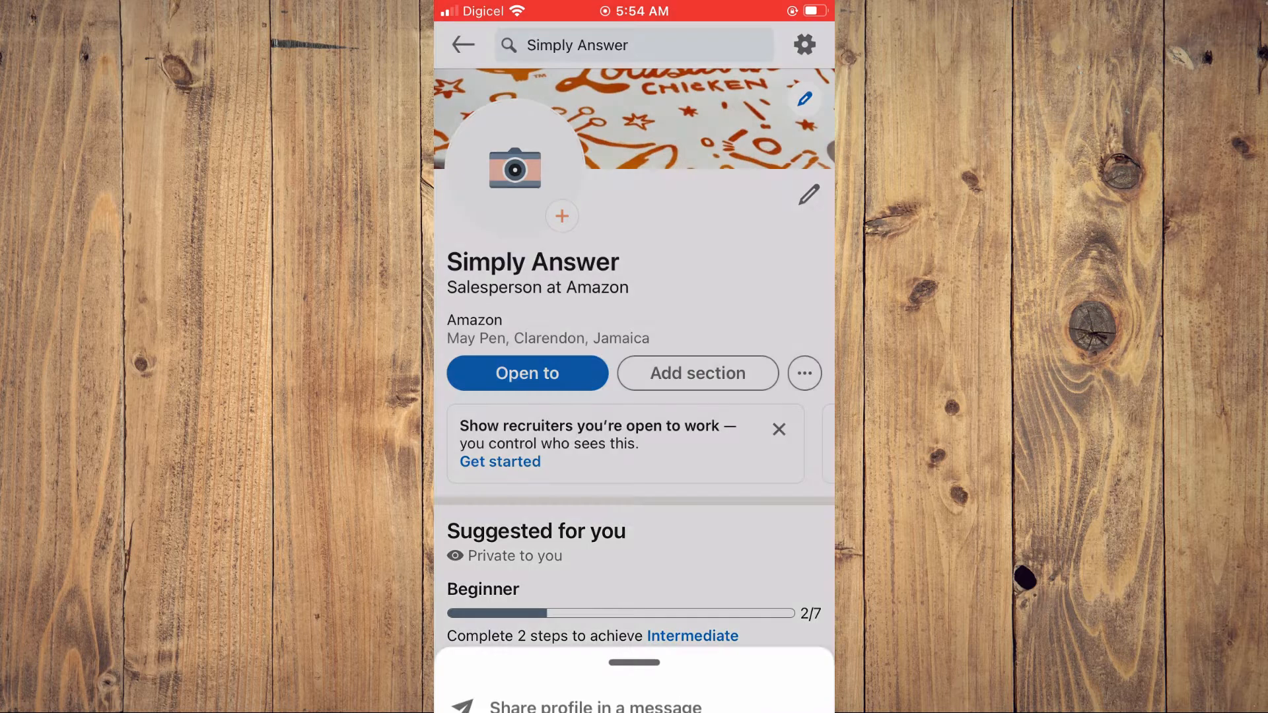
left_click(804, 373)
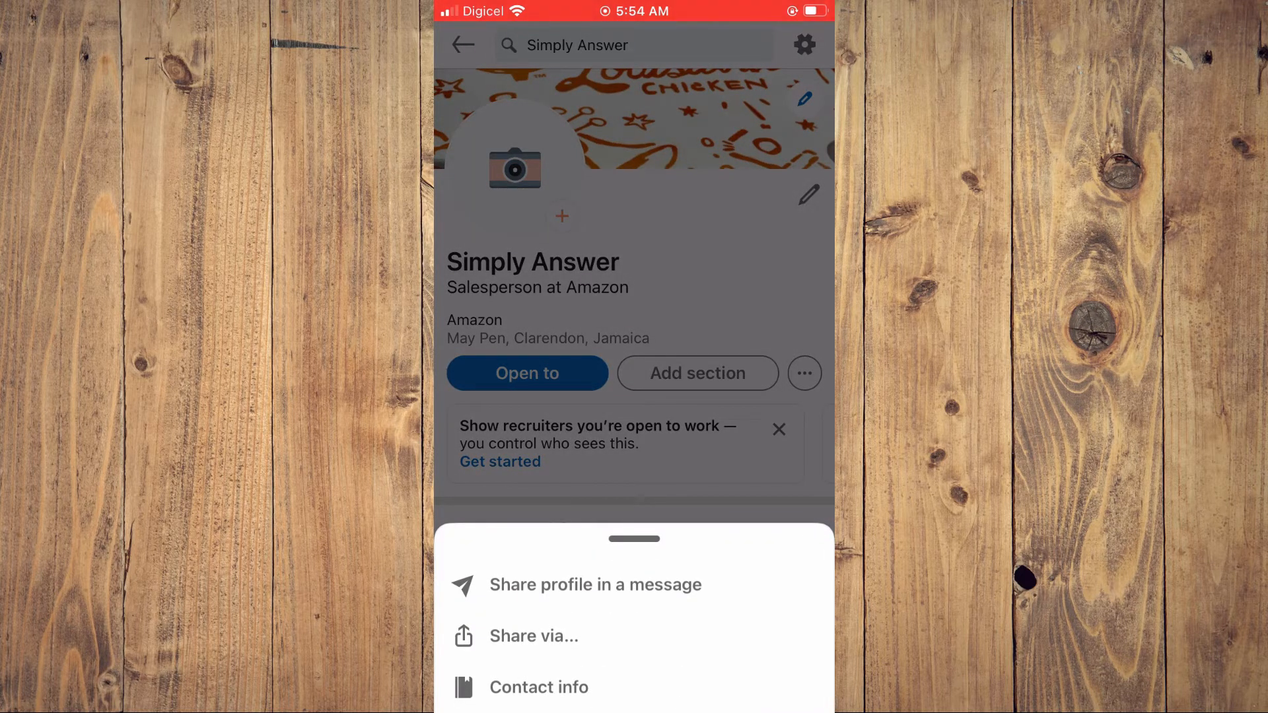
left_click(539, 687)
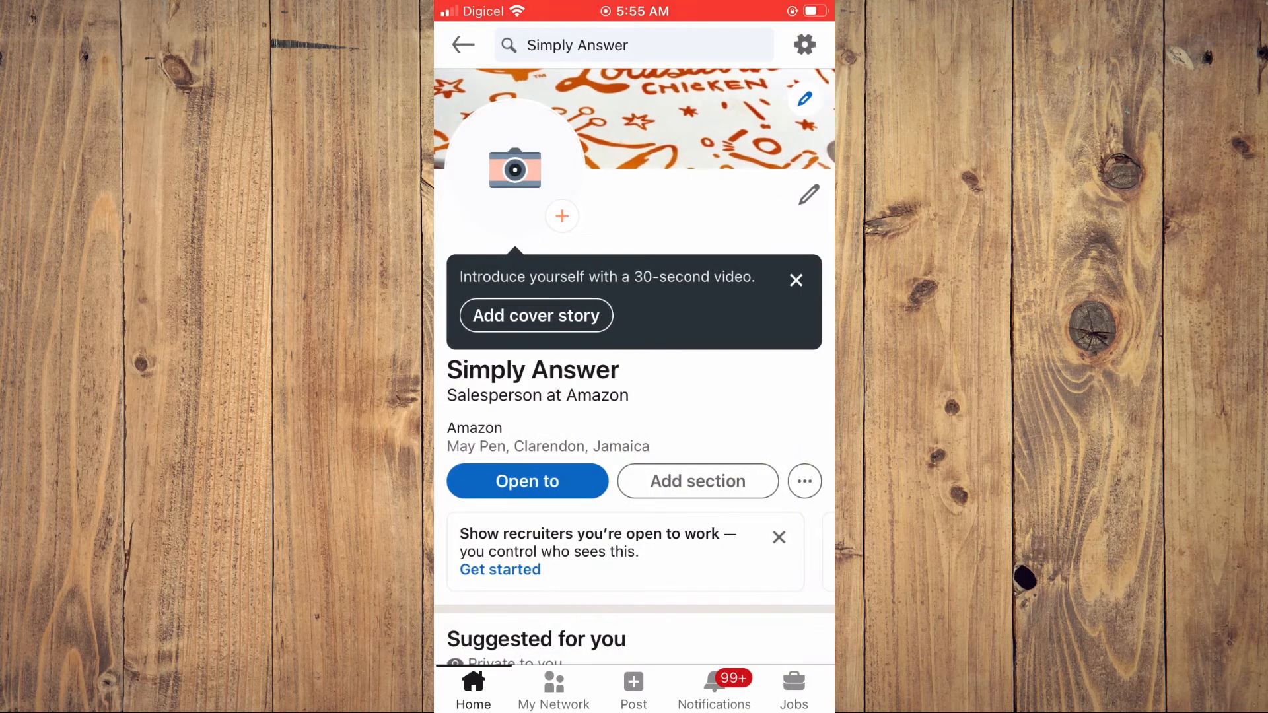
left_click(804, 481)
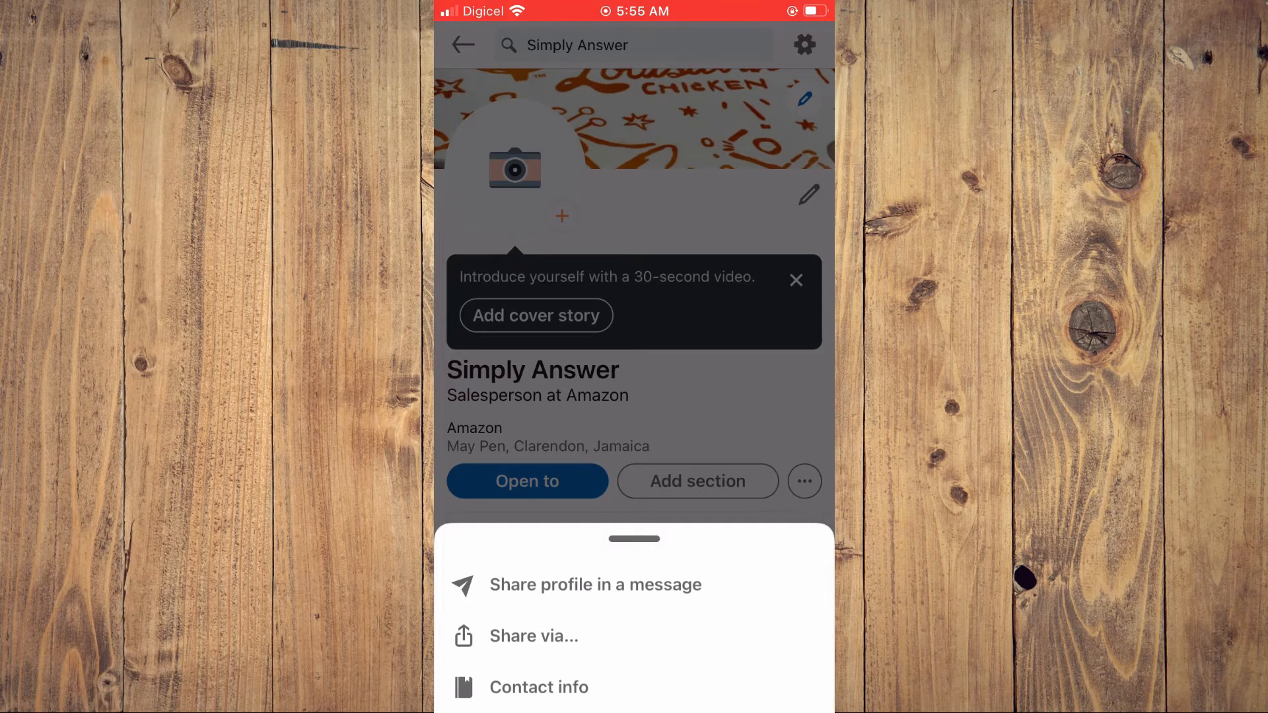
left_click(535, 636)
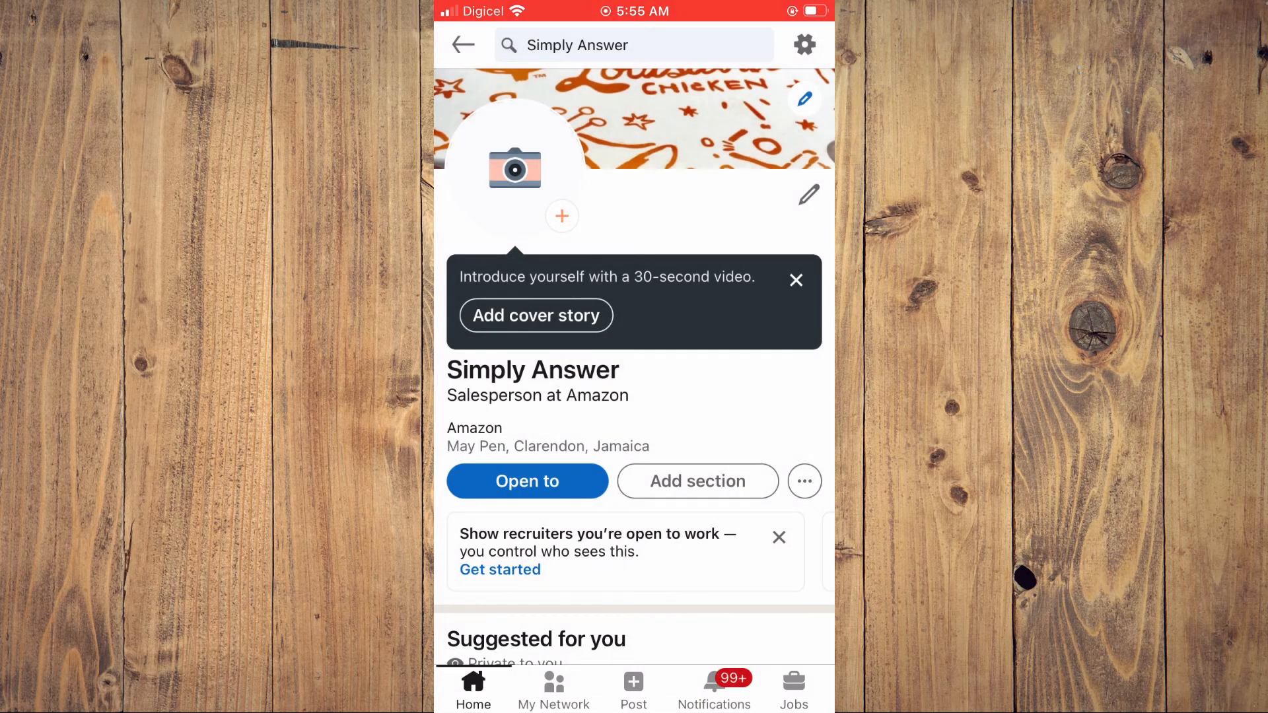
left_click(803, 481)
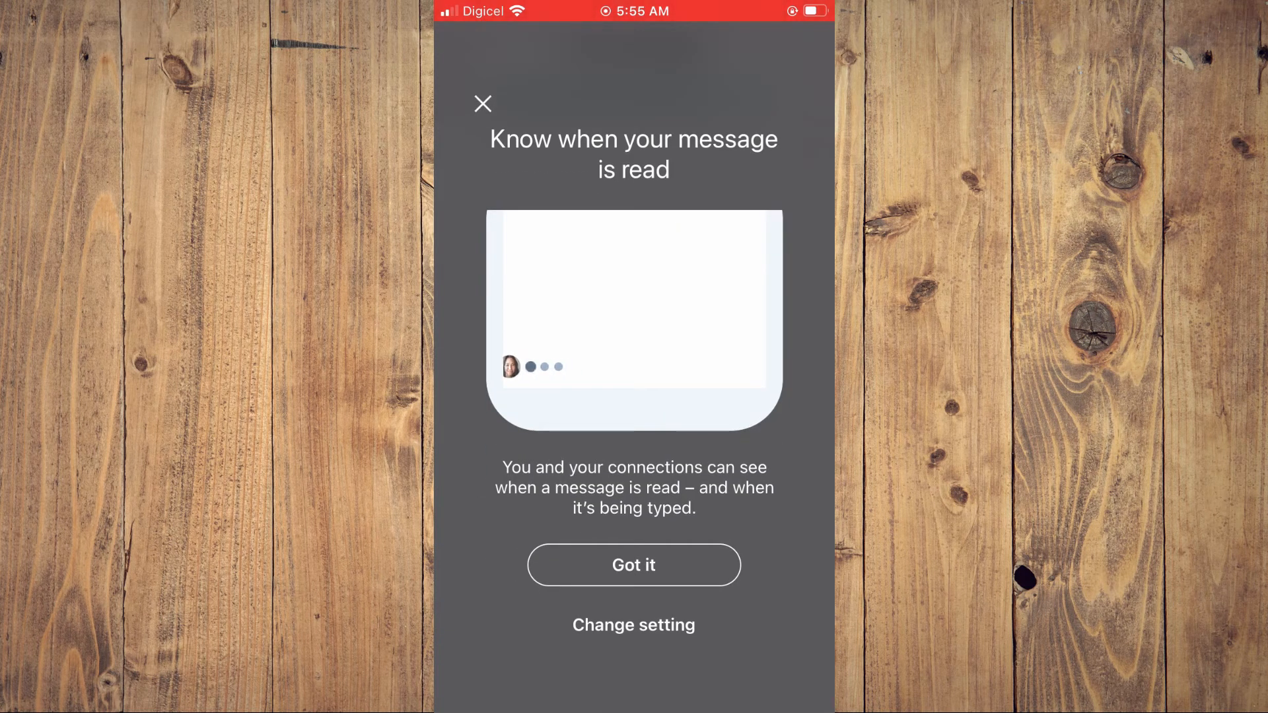
left_click(634, 565)
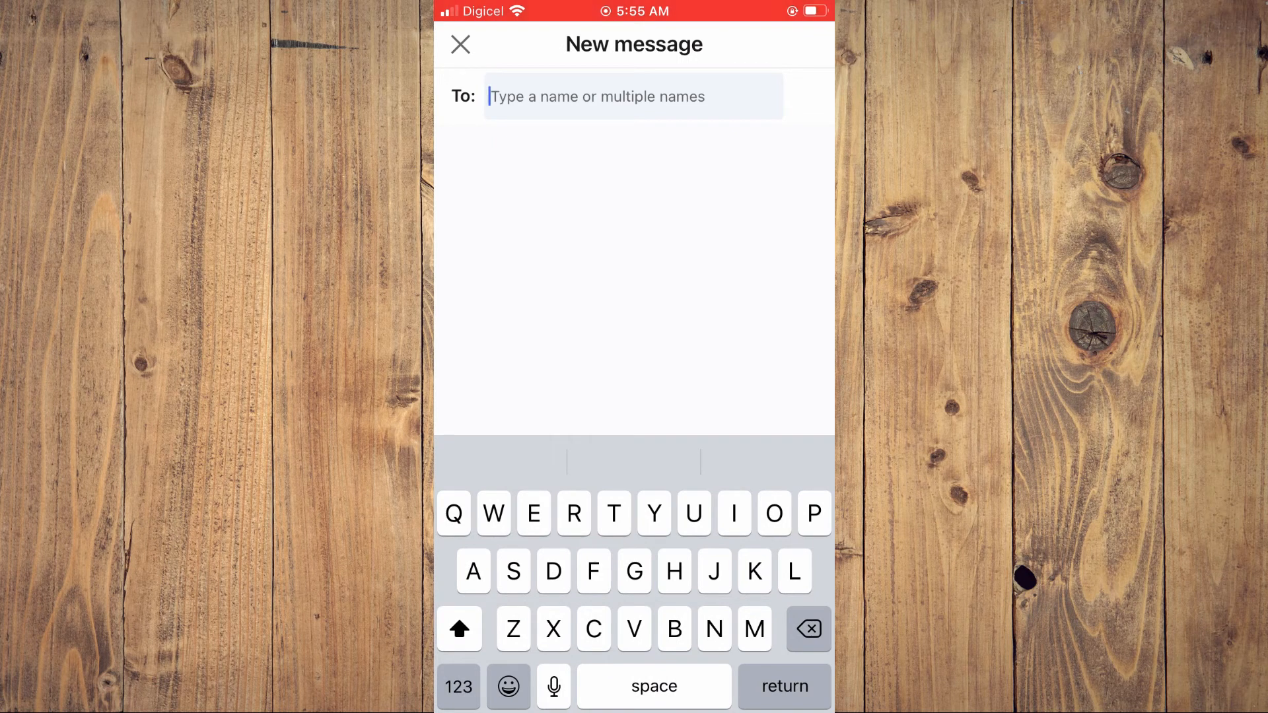
left_click(460, 44)
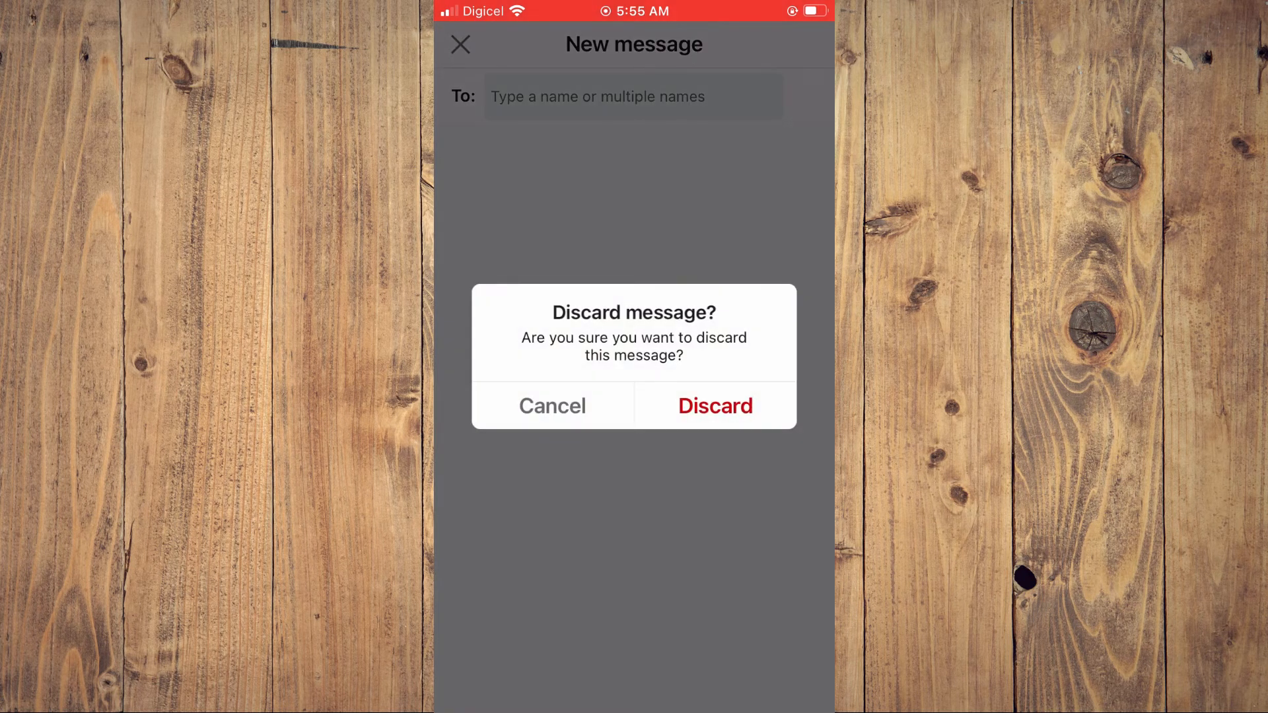
left_click(713, 406)
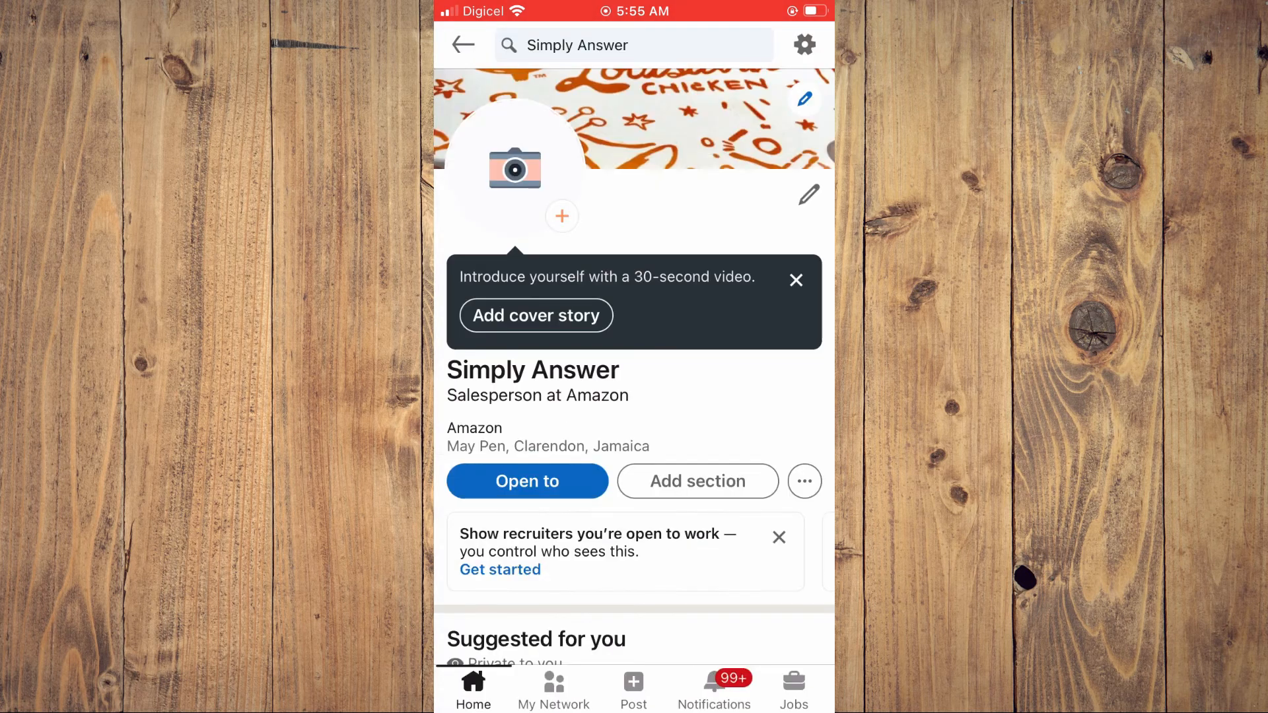